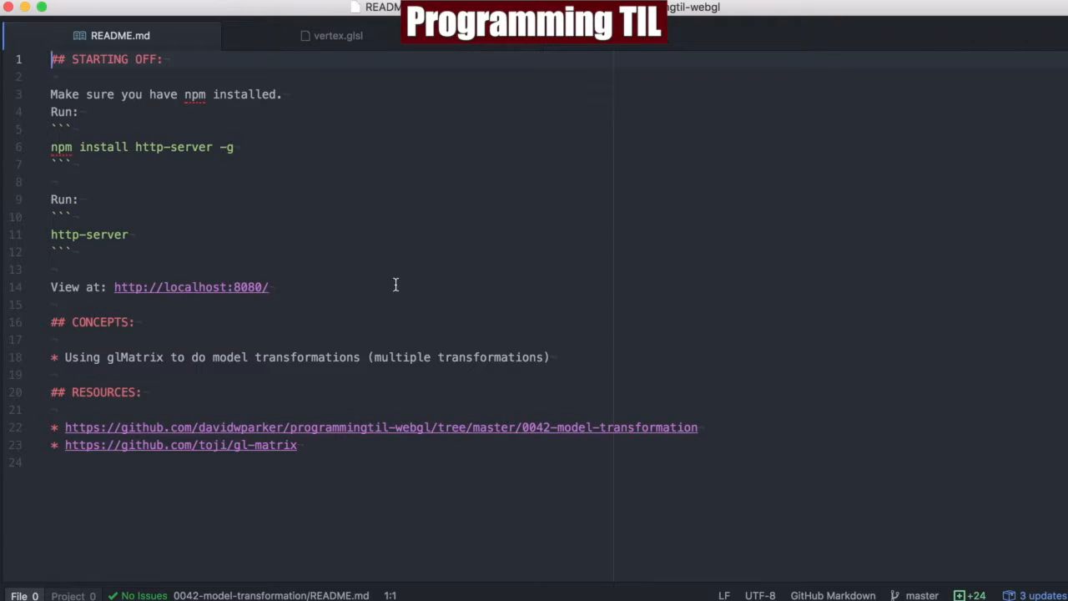
pyautogui.moveTo(396, 356)
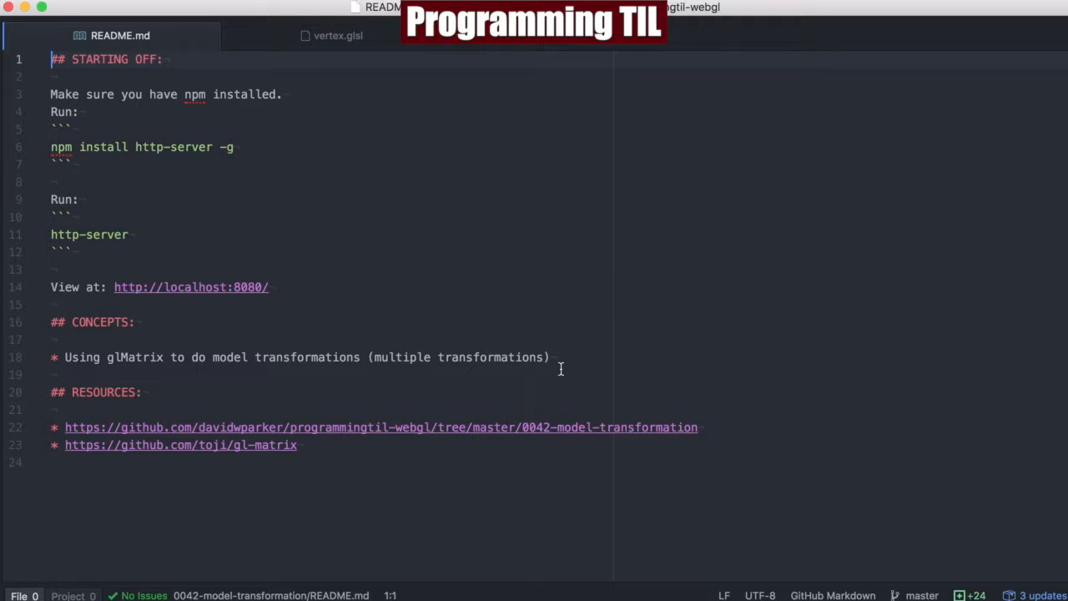
pyautogui.moveTo(440, 356)
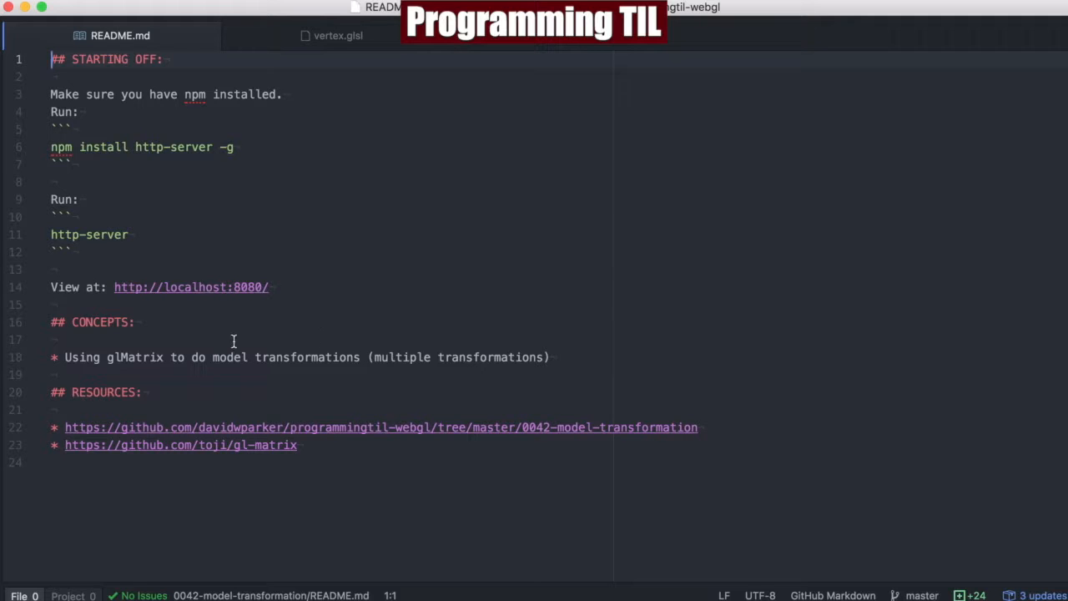
pyautogui.moveTo(300, 352)
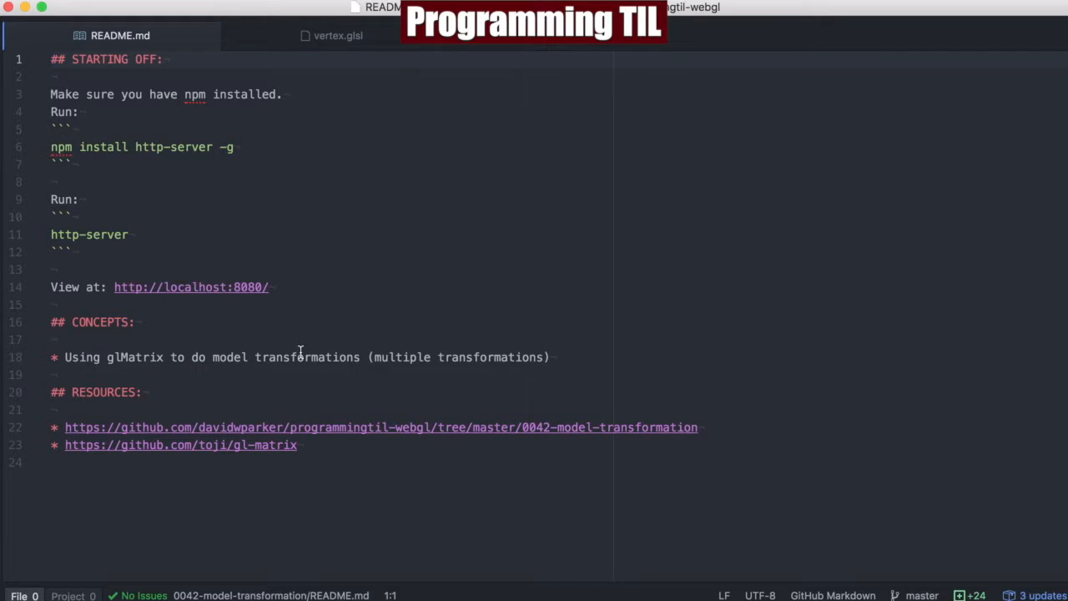
# - Open index.js and scroll through the main, draw and initBuffers functions
pyautogui.click(338, 35)
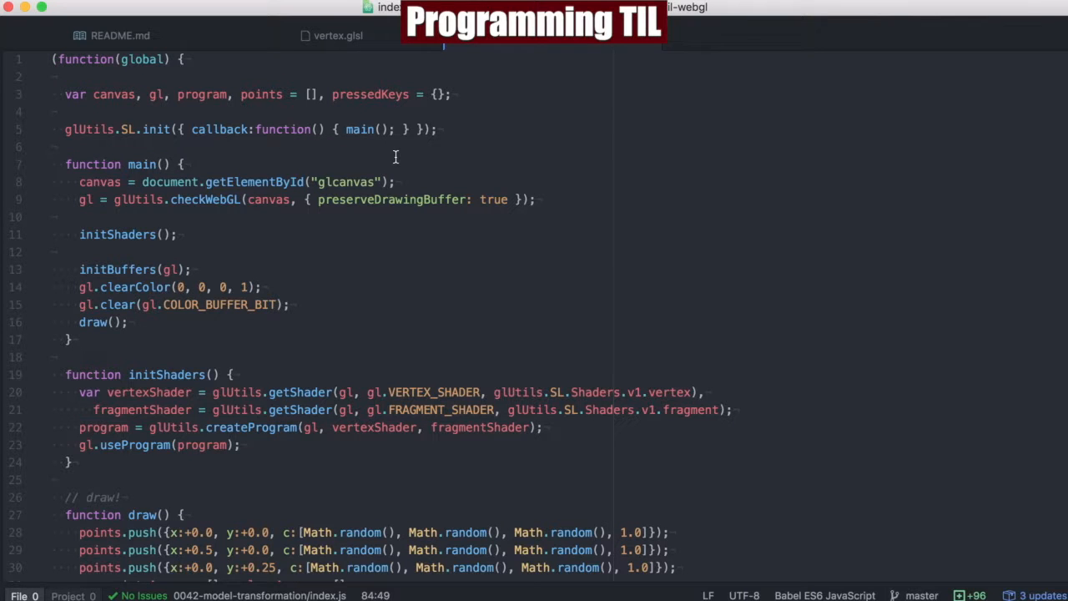
pyautogui.scroll(-3)
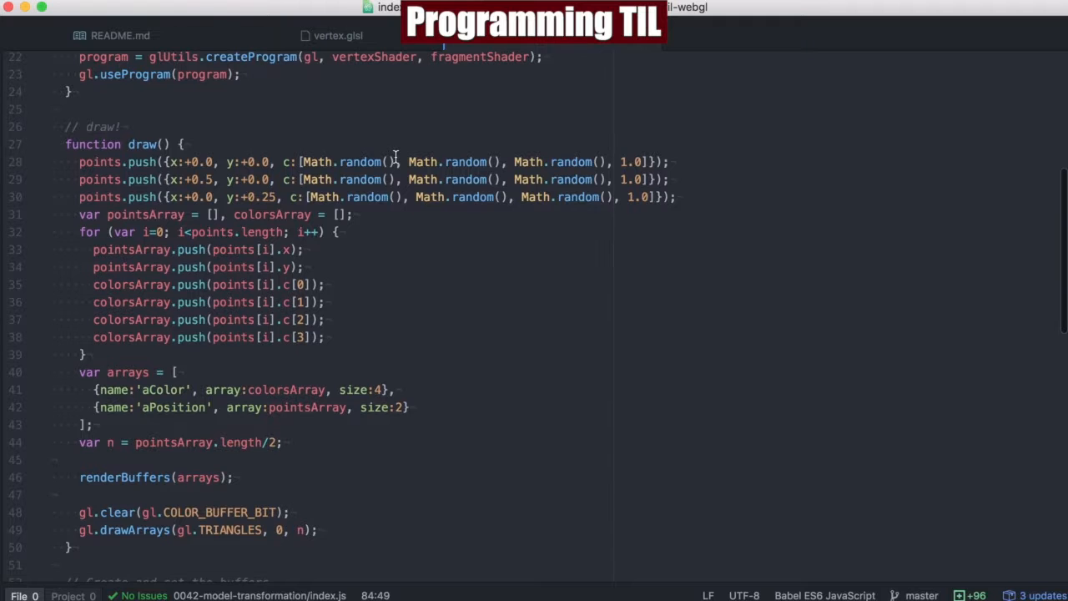
pyautogui.scroll(-3)
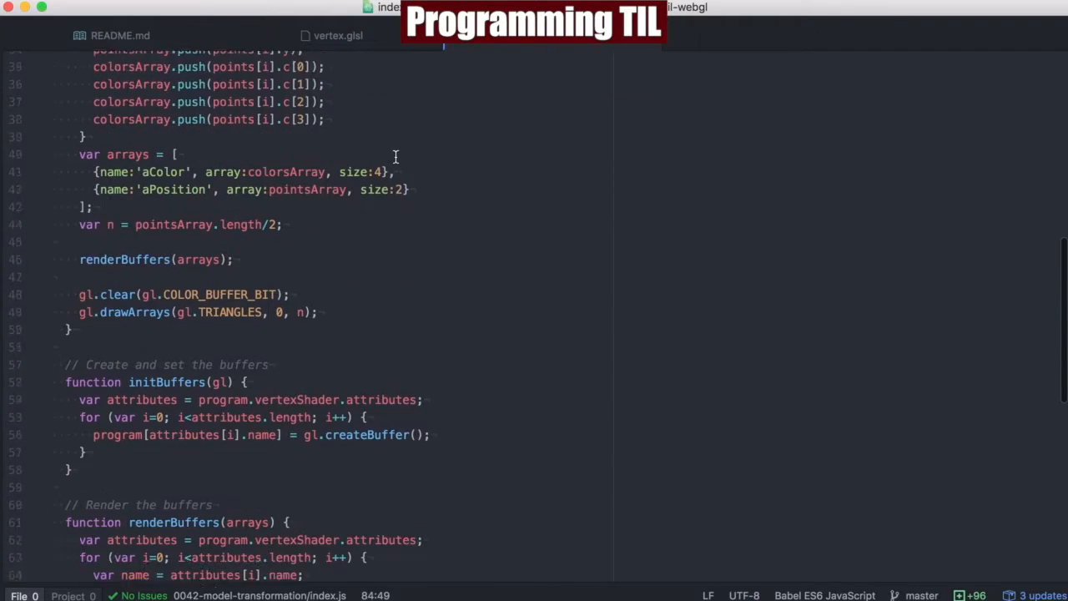
pyautogui.scroll(-3)
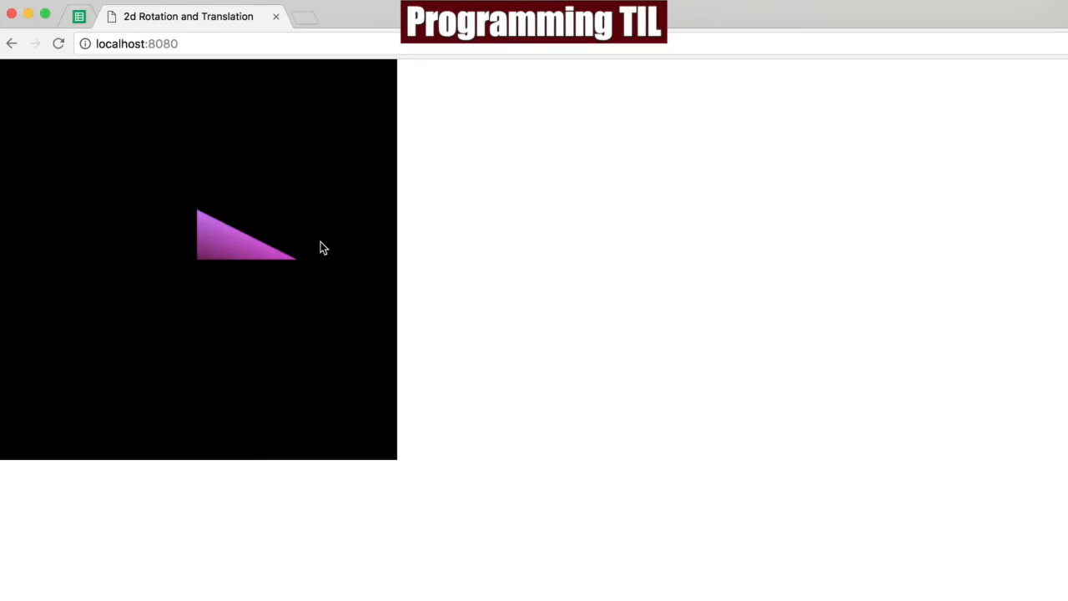
pyautogui.moveTo(181, 274)
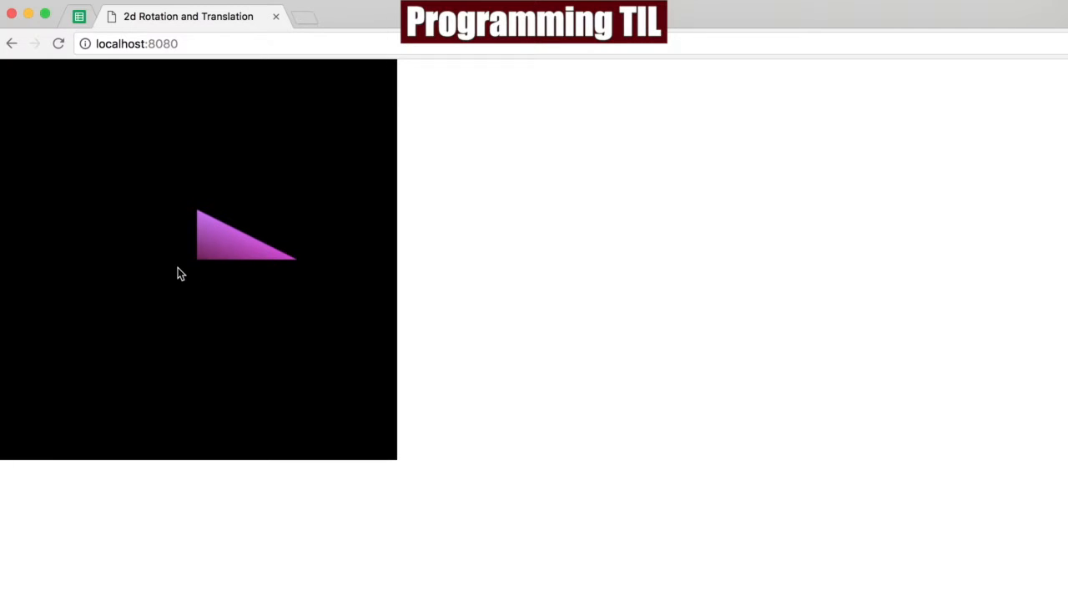
pyautogui.moveTo(304, 276)
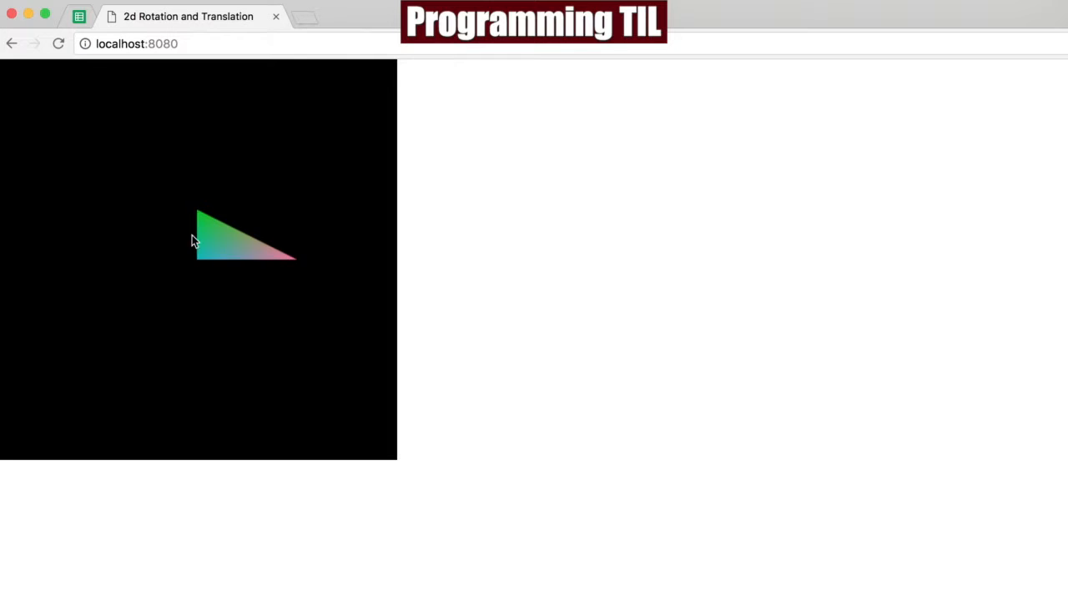
pyautogui.moveTo(187, 309)
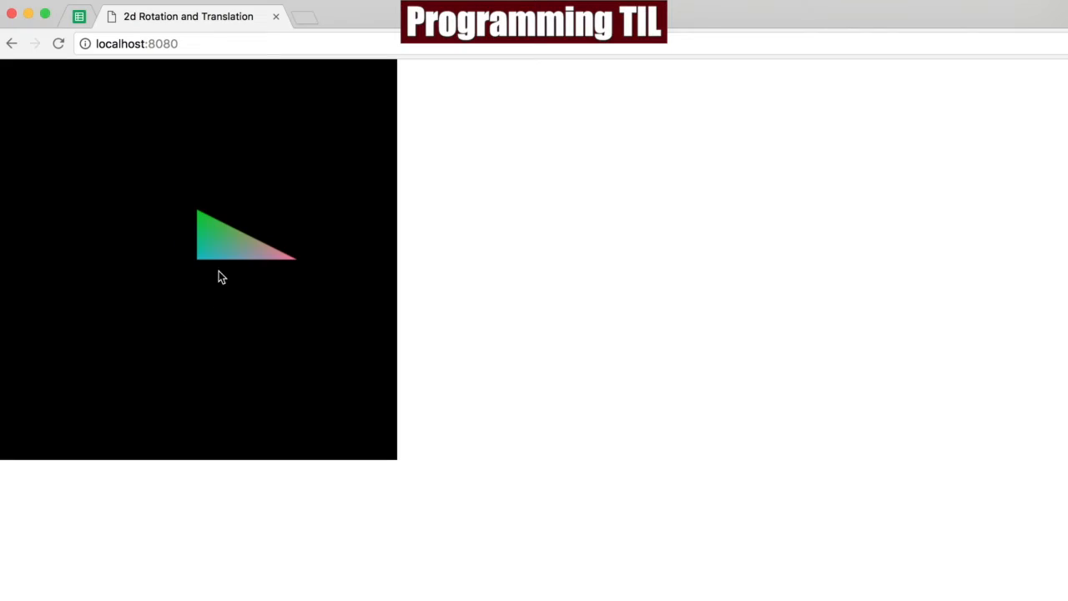
pyautogui.moveTo(289, 254)
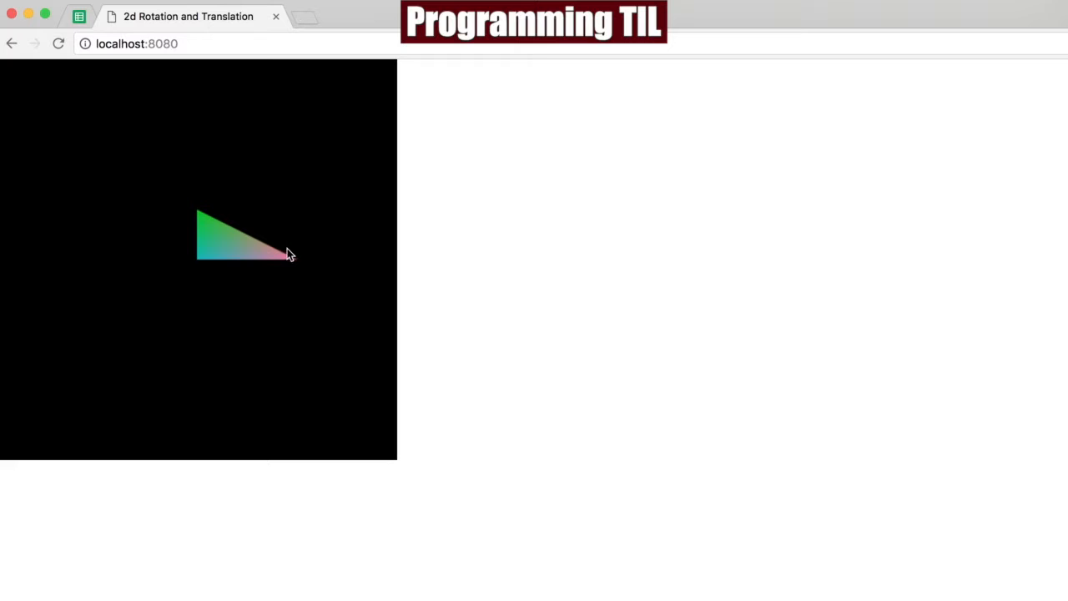
pyautogui.moveTo(292, 183)
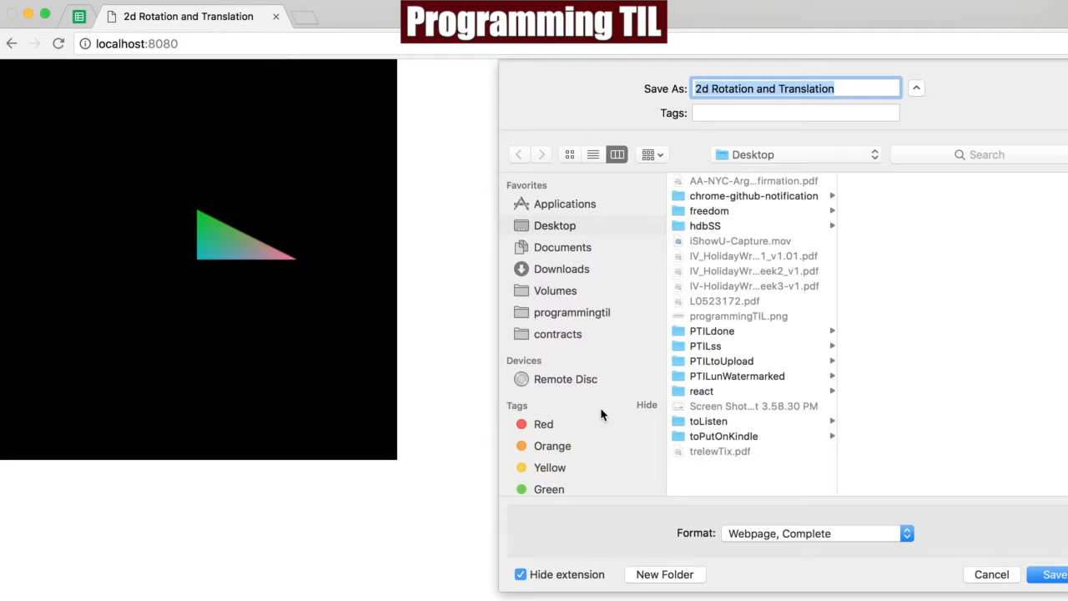
# - Dismiss the Save As dialog after reloading the redrawn triangle demo in Chrome
pyautogui.click(992, 574)
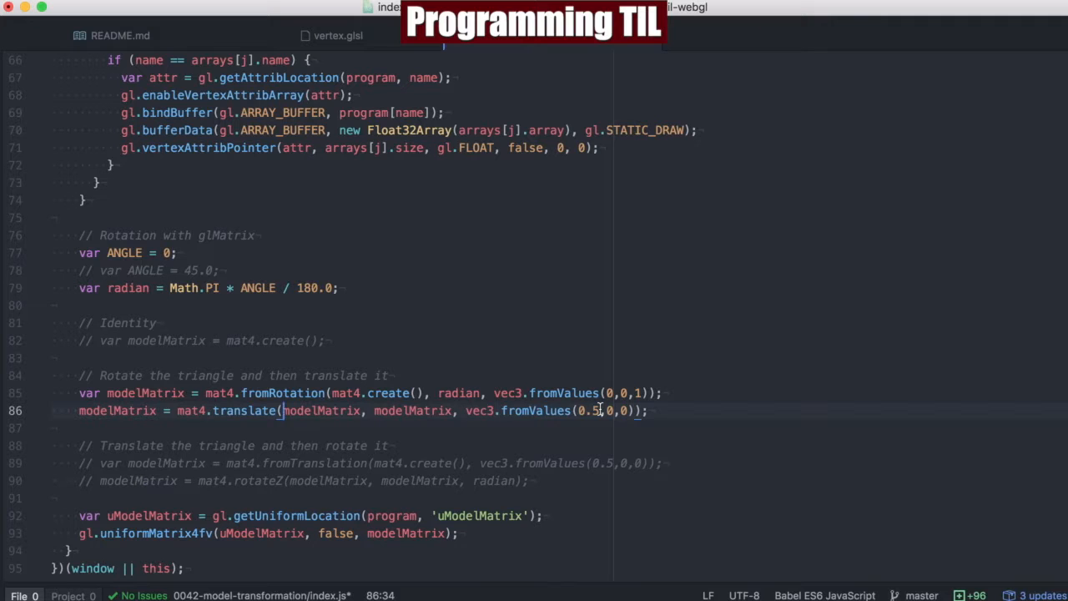
pyautogui.moveTo(242, 184)
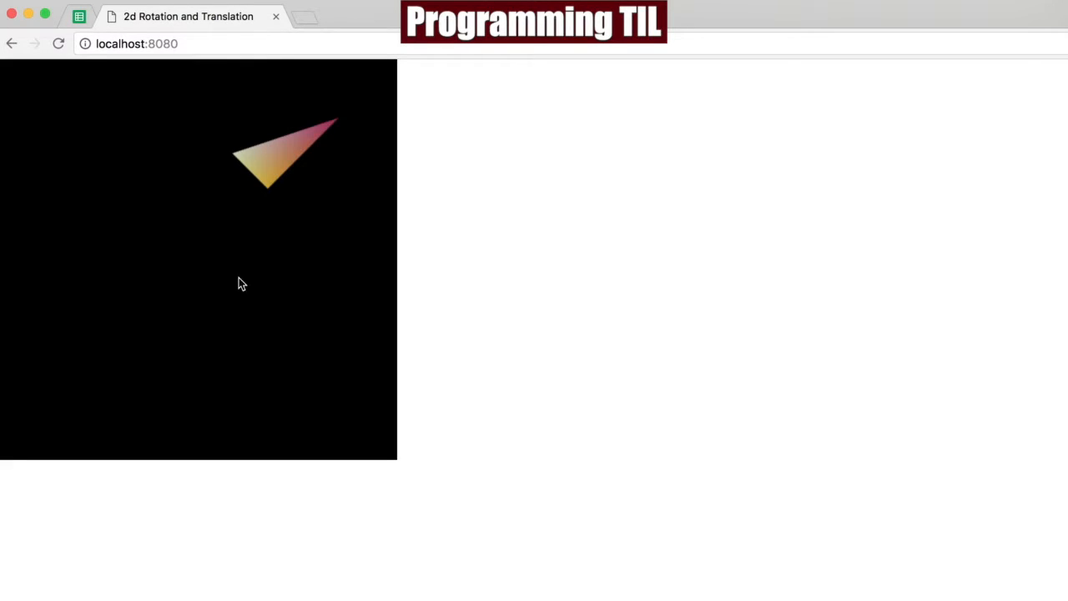
pyautogui.moveTo(275, 175)
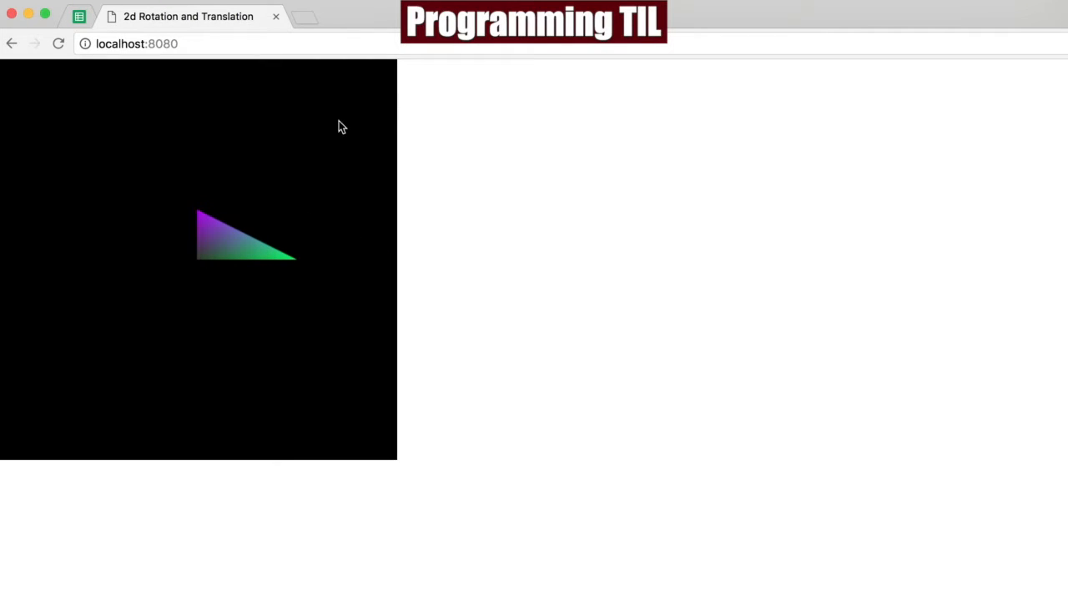
pyautogui.moveTo(200, 267)
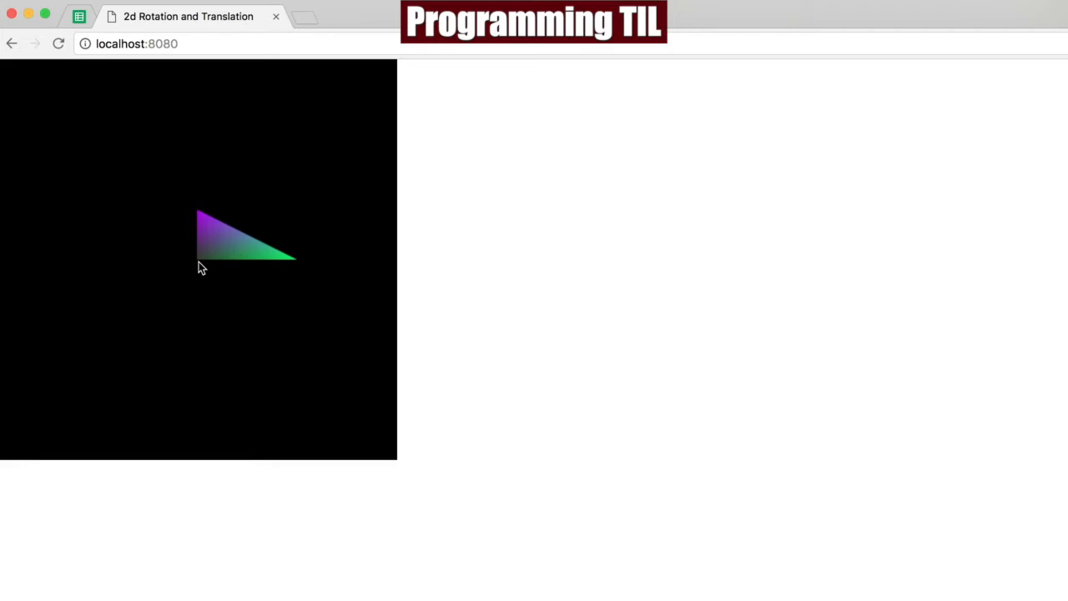
pyautogui.moveTo(229, 257)
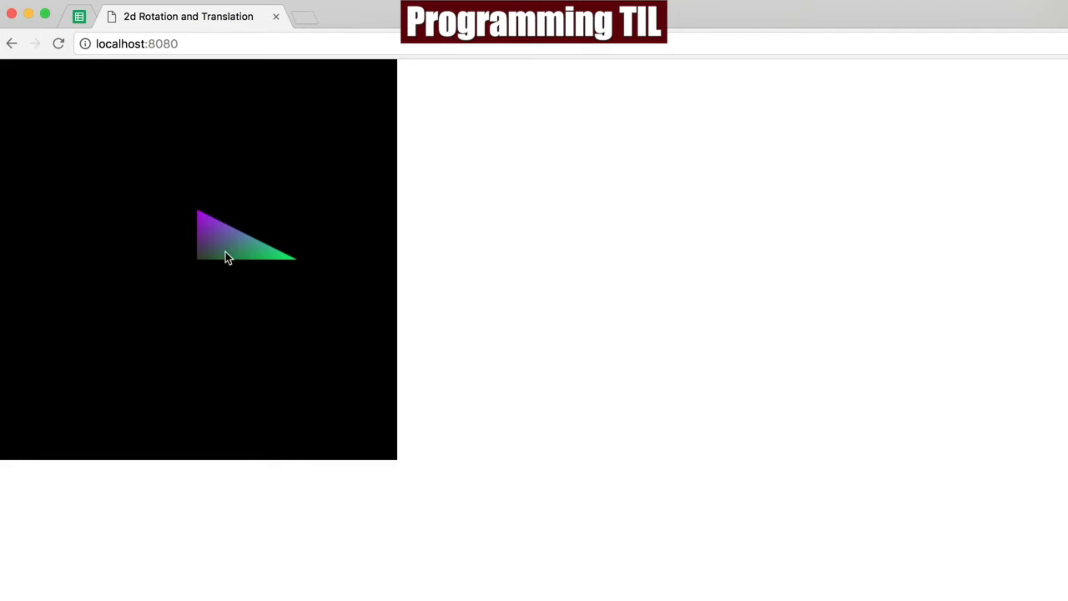
pyautogui.moveTo(370, 232)
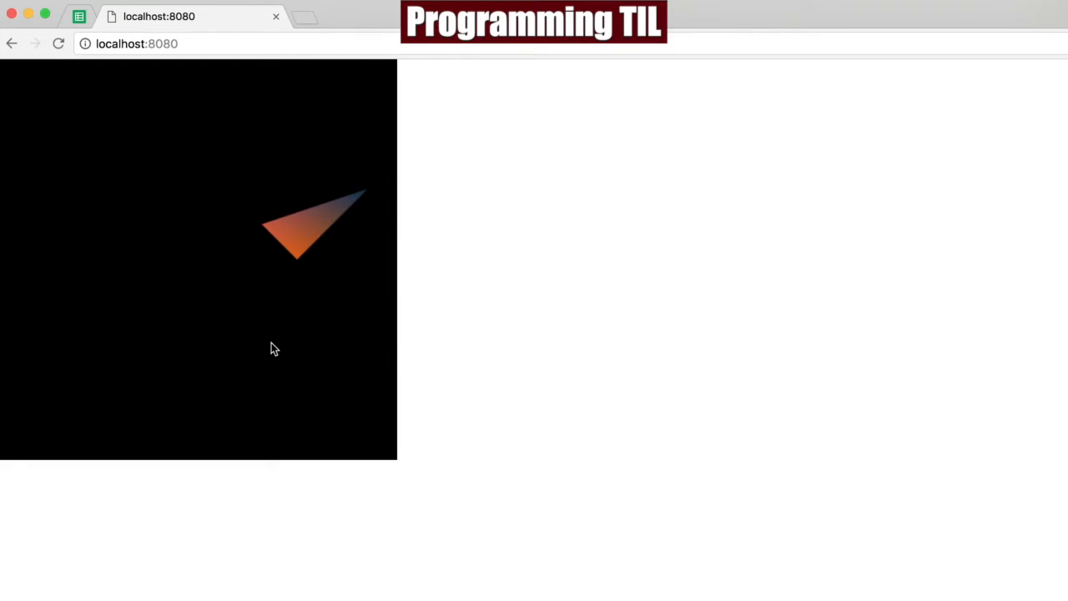
pyautogui.moveTo(367, 262)
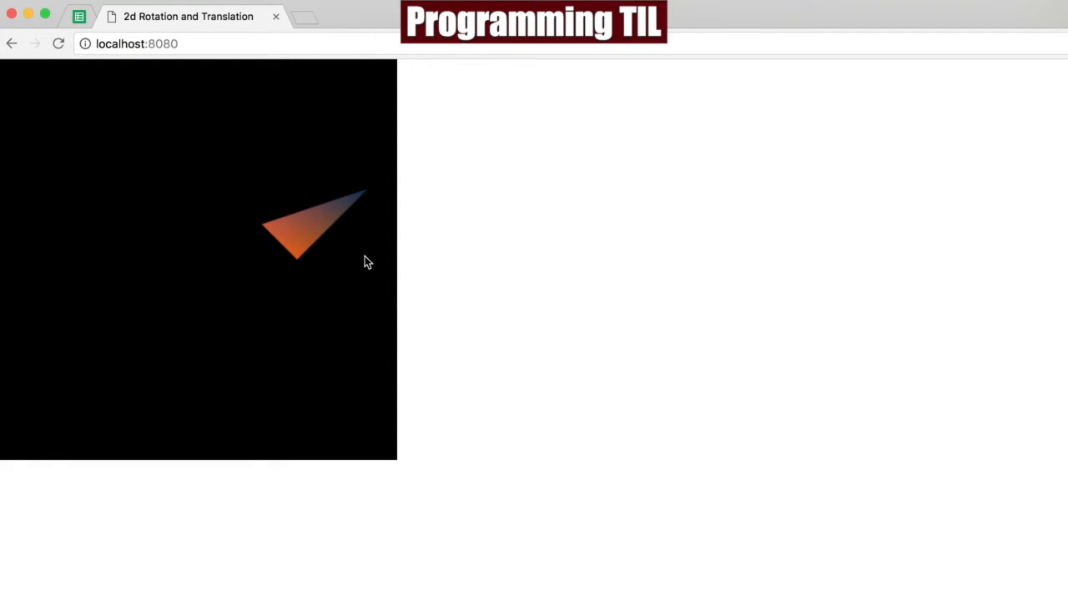
pyautogui.moveTo(350, 206)
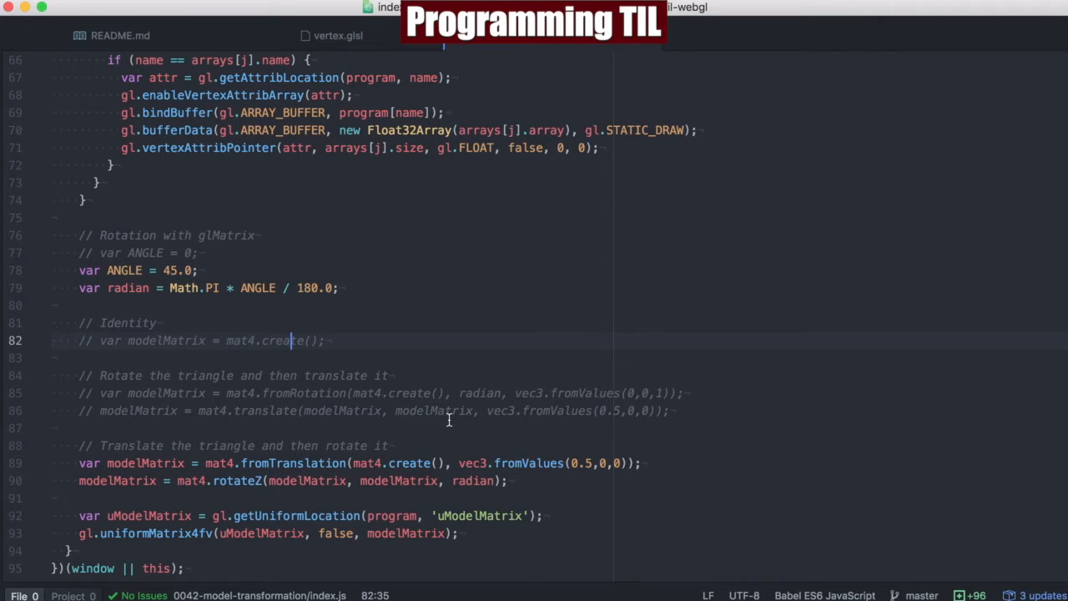
pyautogui.moveTo(257, 449)
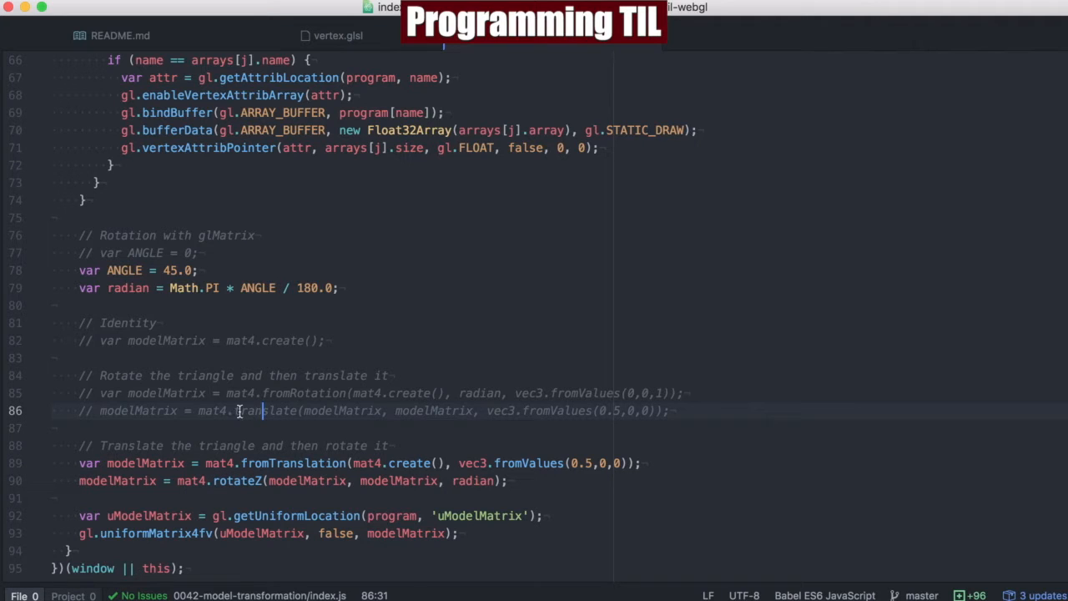
pyautogui.moveTo(555, 410)
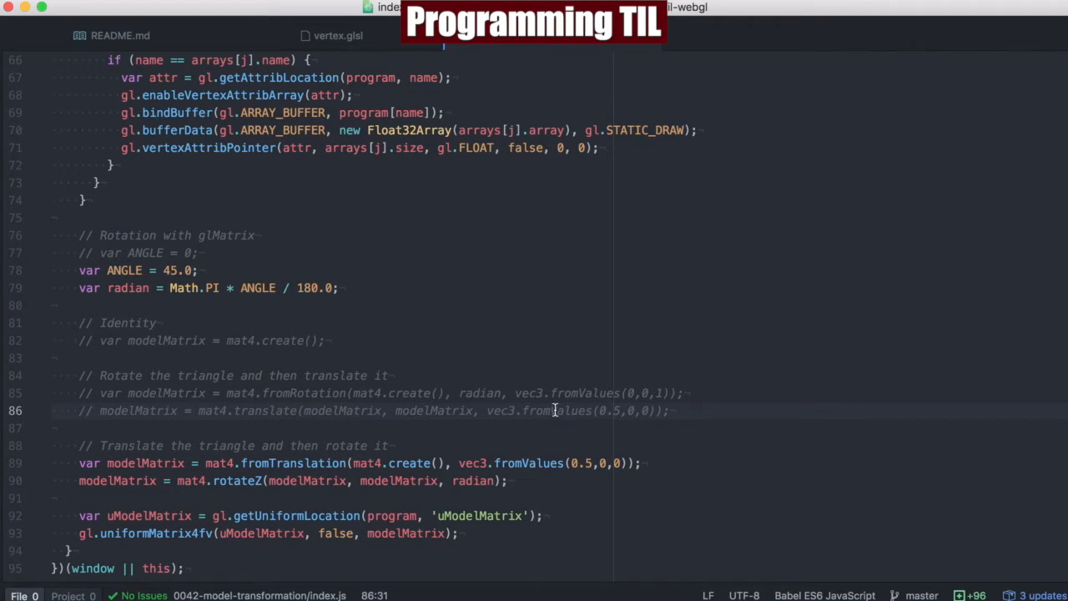
pyautogui.click(659, 410)
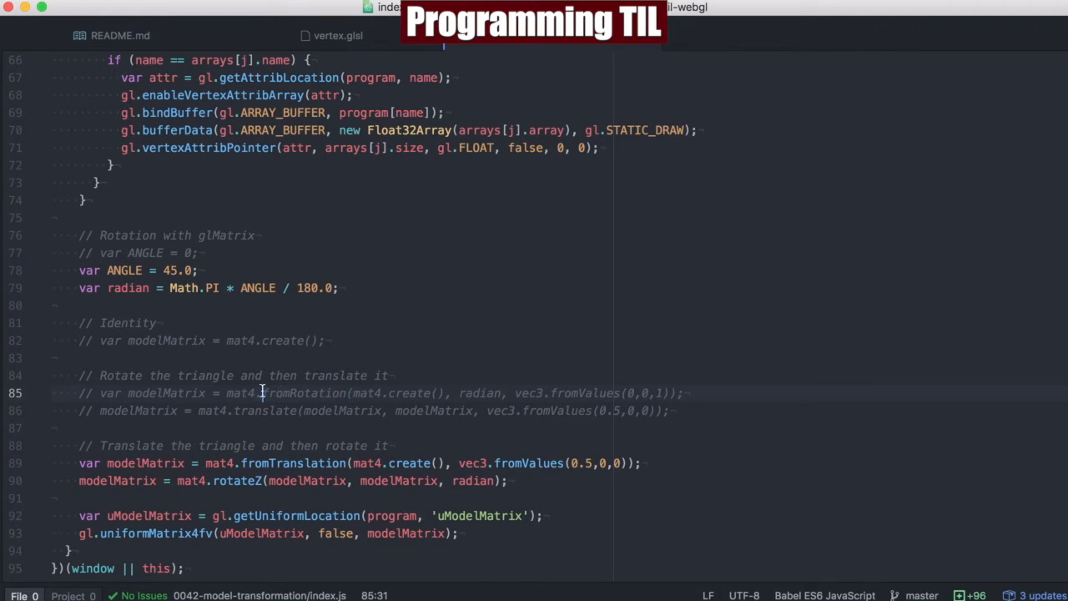
pyautogui.doubleClick(304, 393)
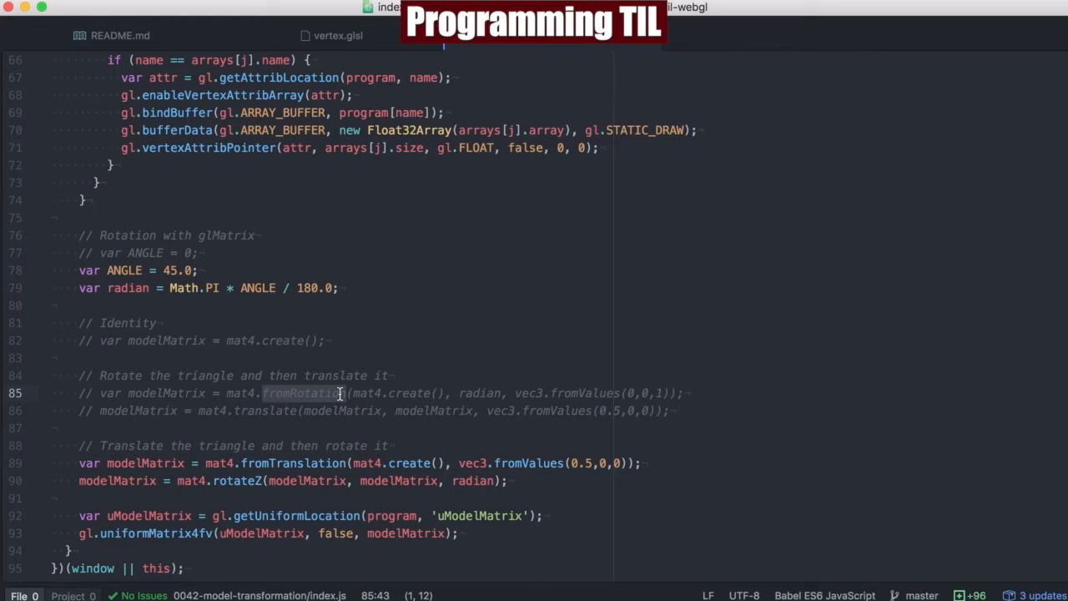
pyautogui.moveTo(350, 415)
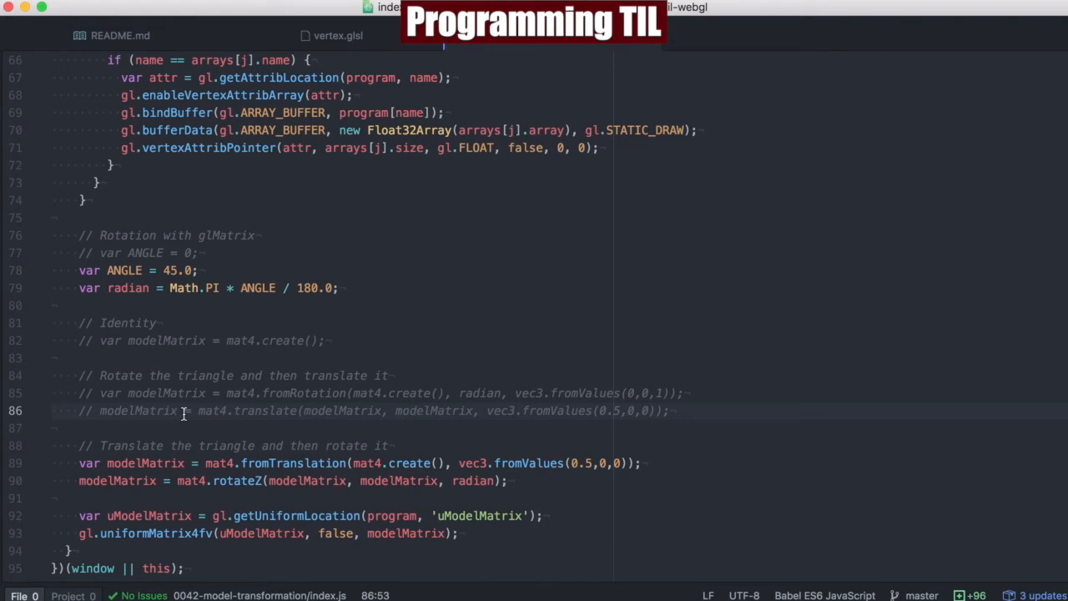
pyautogui.doubleClick(137, 410)
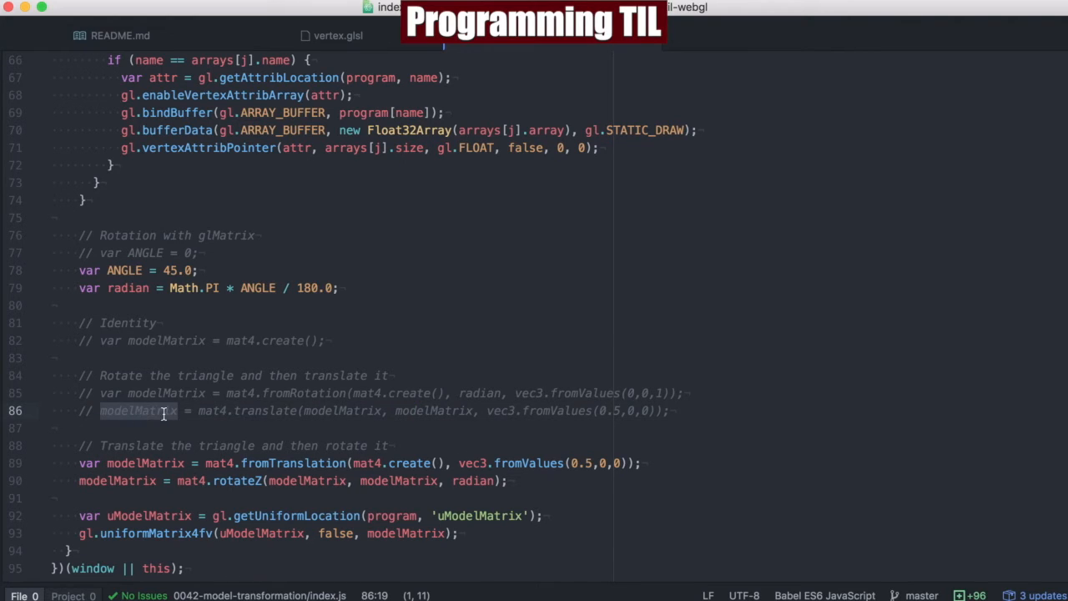
pyautogui.moveTo(306, 447)
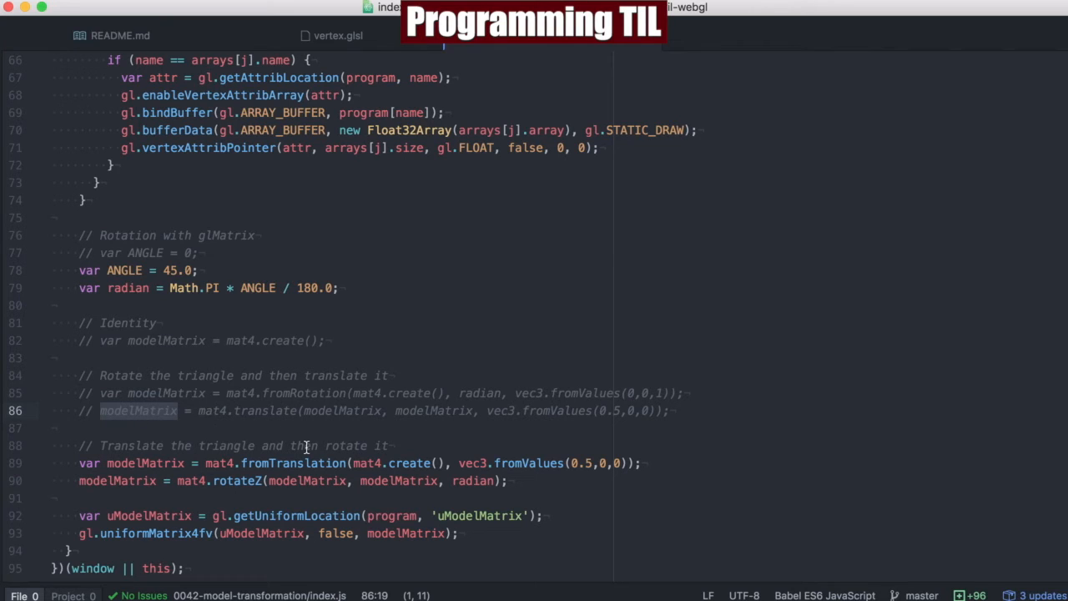
pyautogui.moveTo(462, 481)
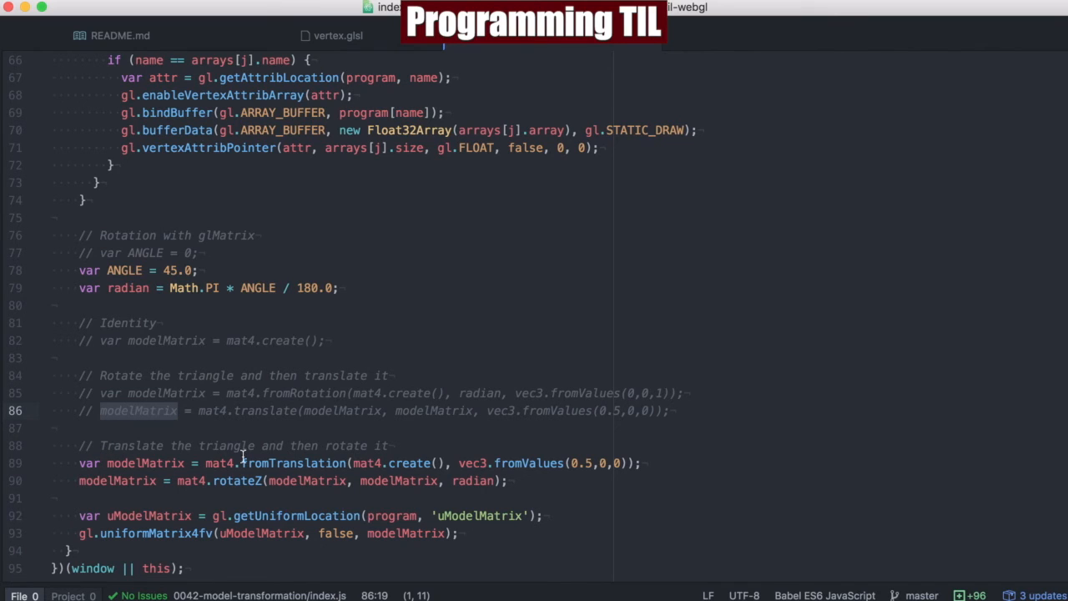
pyautogui.moveTo(484, 454)
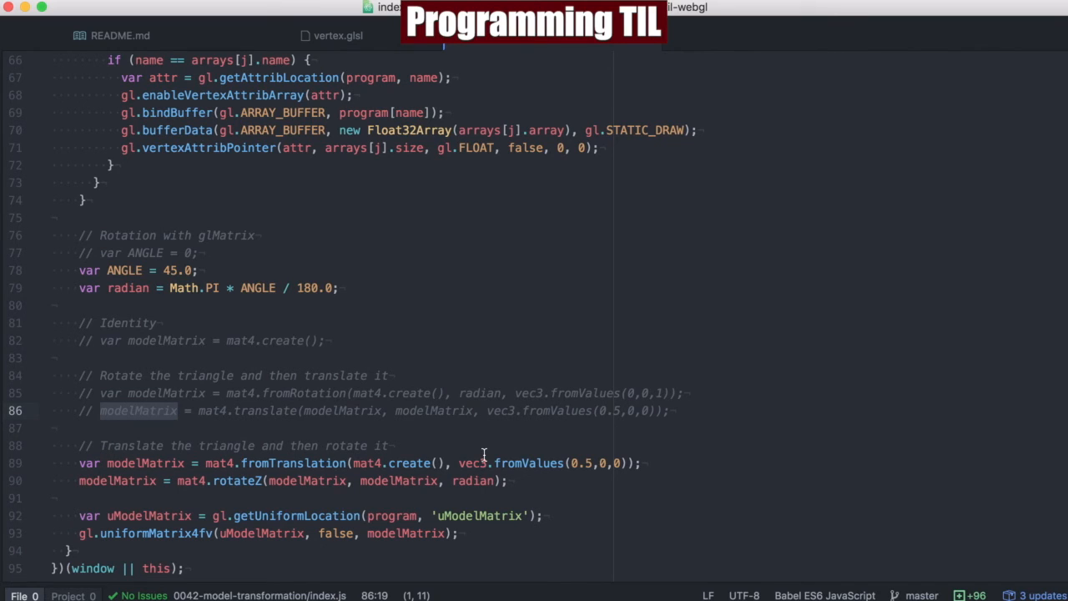